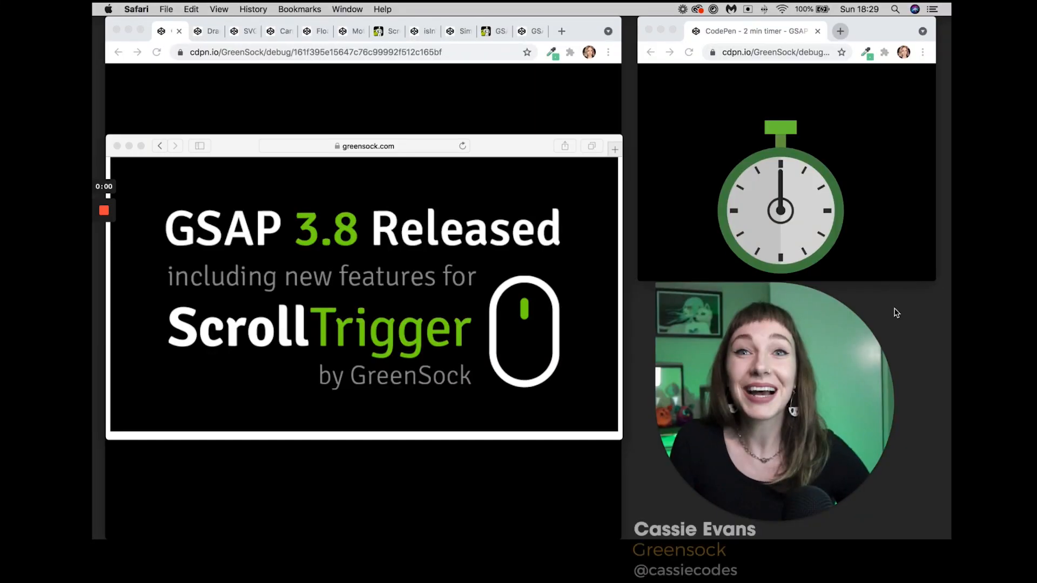
pyautogui.moveTo(868, 269)
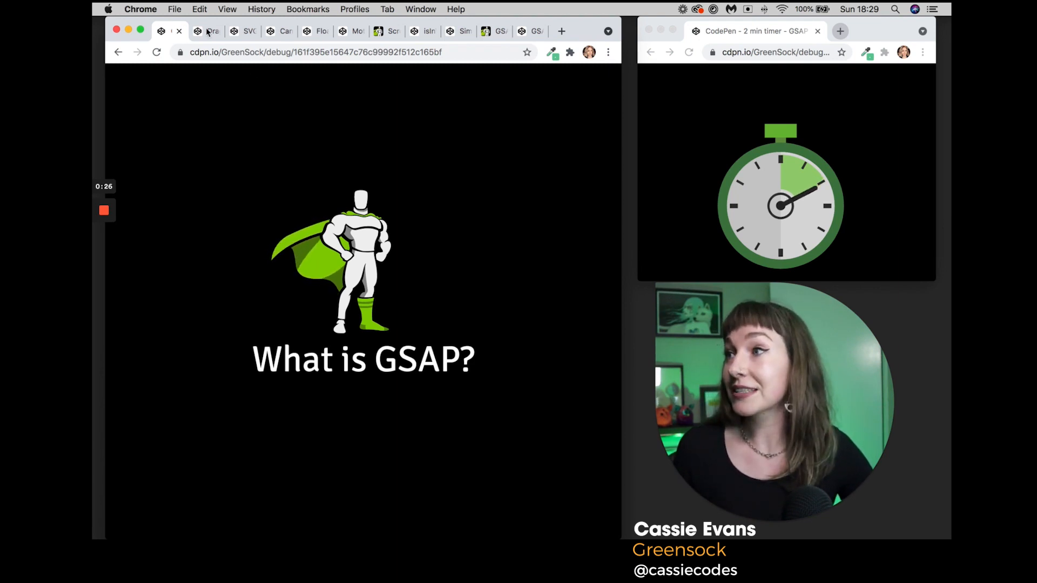
pyautogui.moveTo(209, 31)
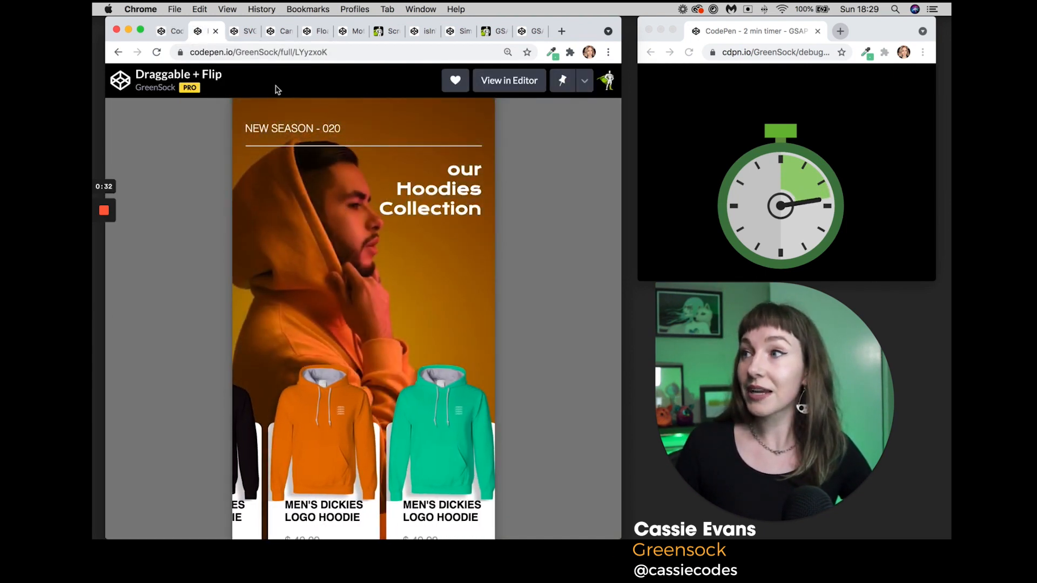
# - Step through the SVG and Canvas Wavy Lines (v5) pens to the MotionPathHelper astronaut demo
pyautogui.click(241, 31)
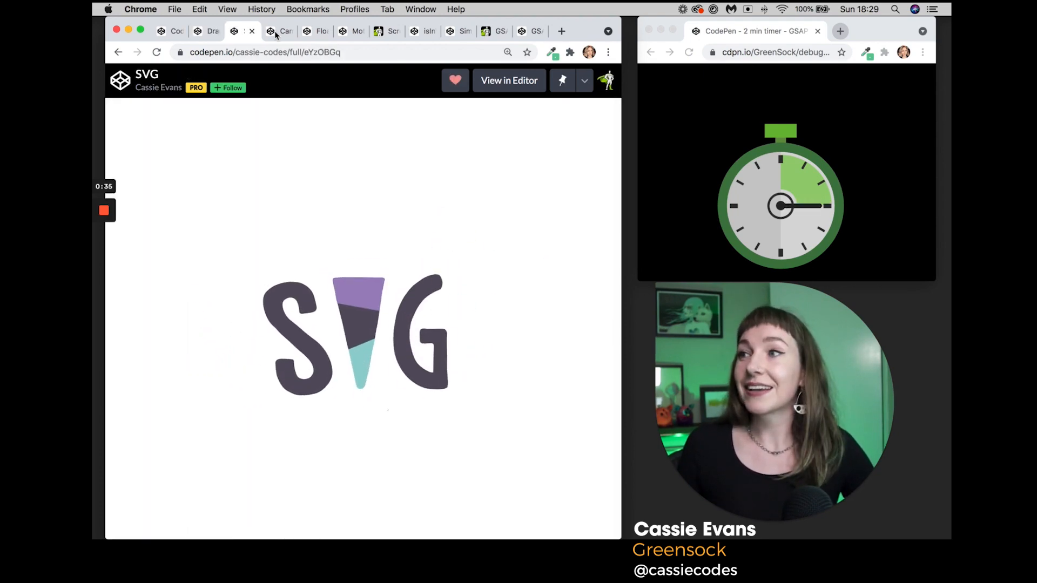
pyautogui.click(283, 31)
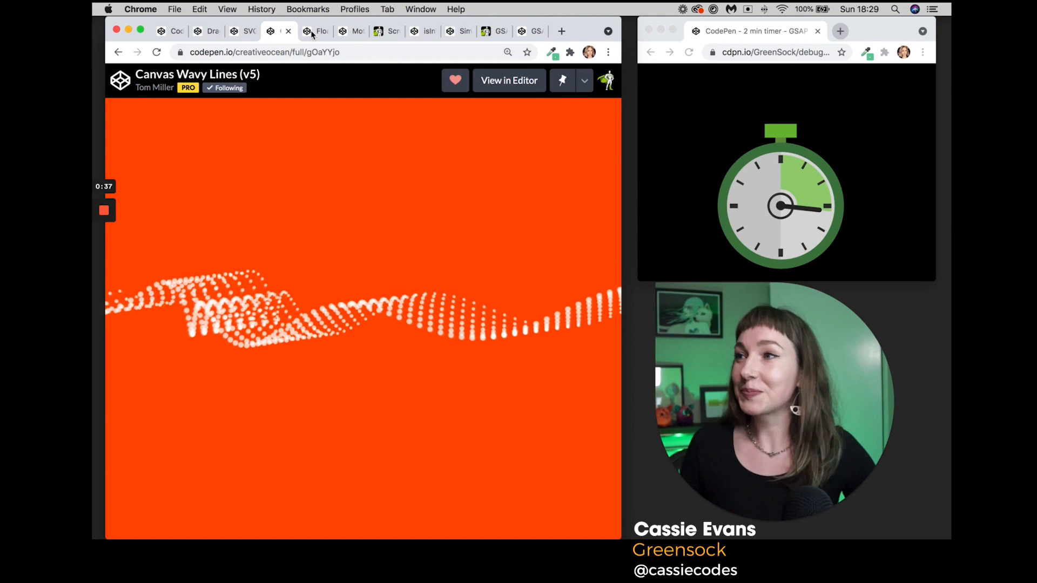
pyautogui.click(321, 30)
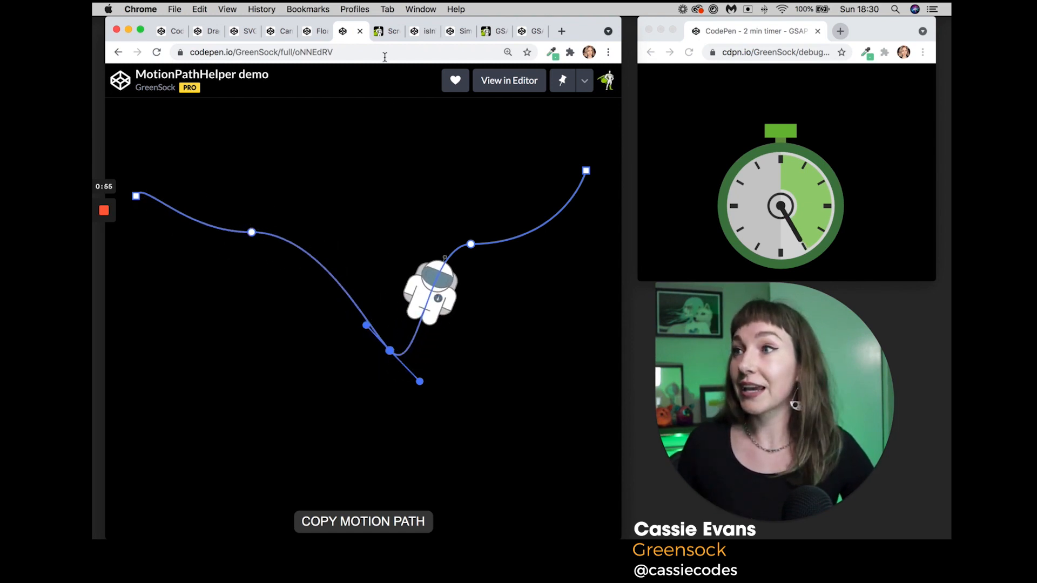
# - View the greensock.com ScrollTrigger page, then switch to the isInViewport() and positionInViewport() demo pen
pyautogui.click(381, 31)
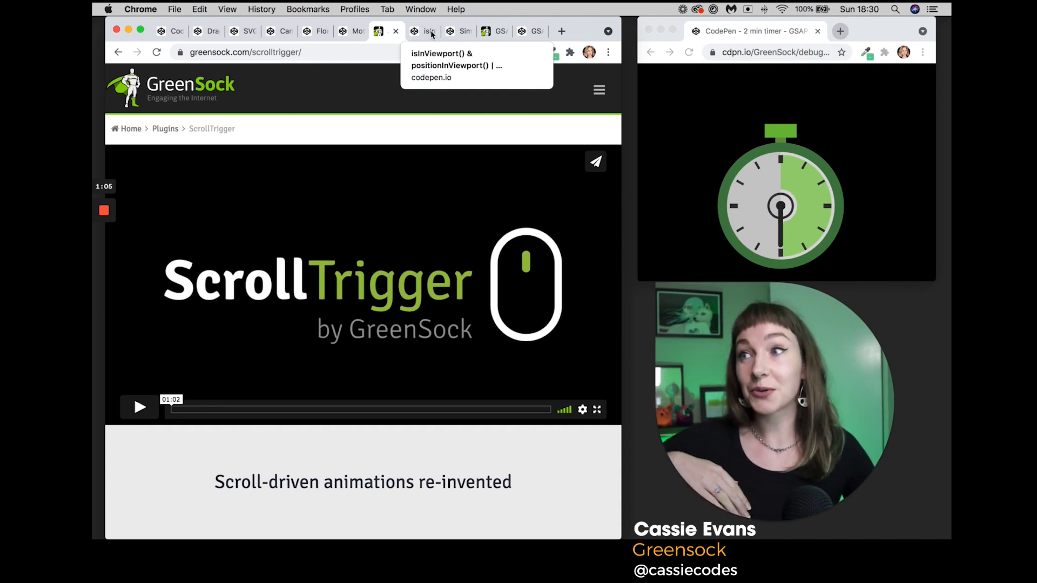
pyautogui.click(427, 32)
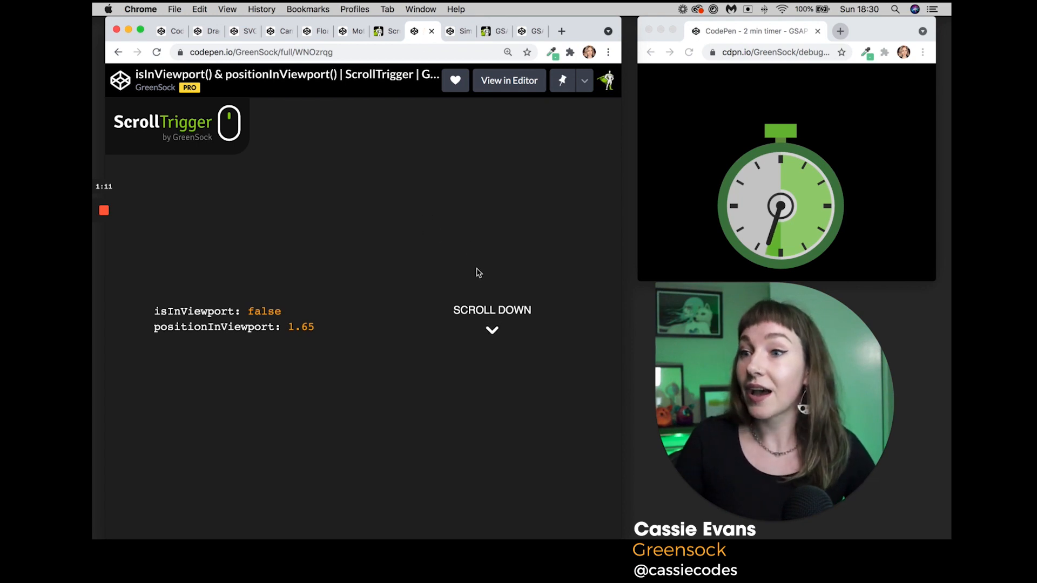
# - Scroll the isInViewport() demo to watch its viewport position values change
pyautogui.scroll(-3)
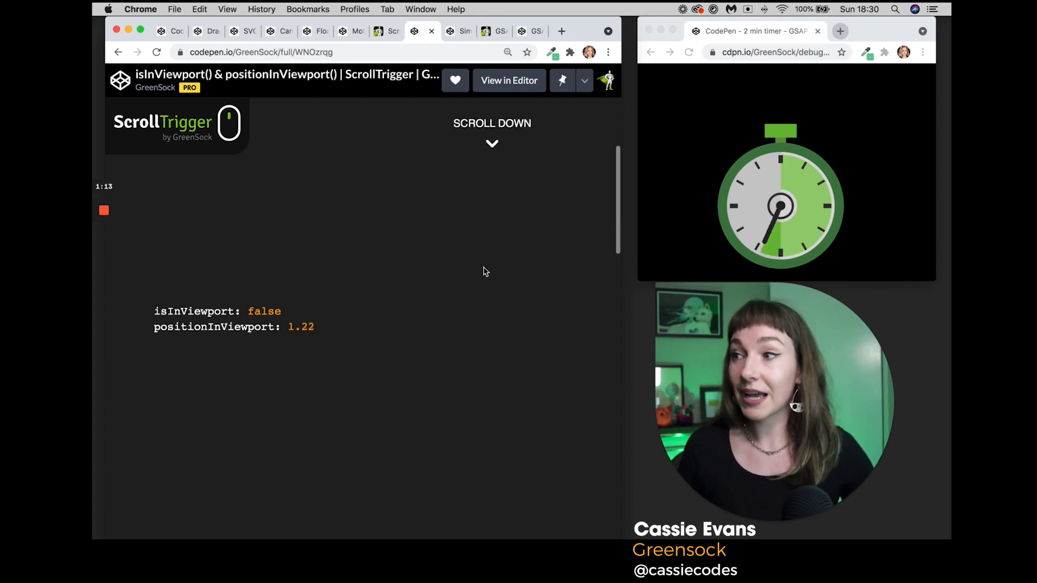
pyautogui.scroll(-3)
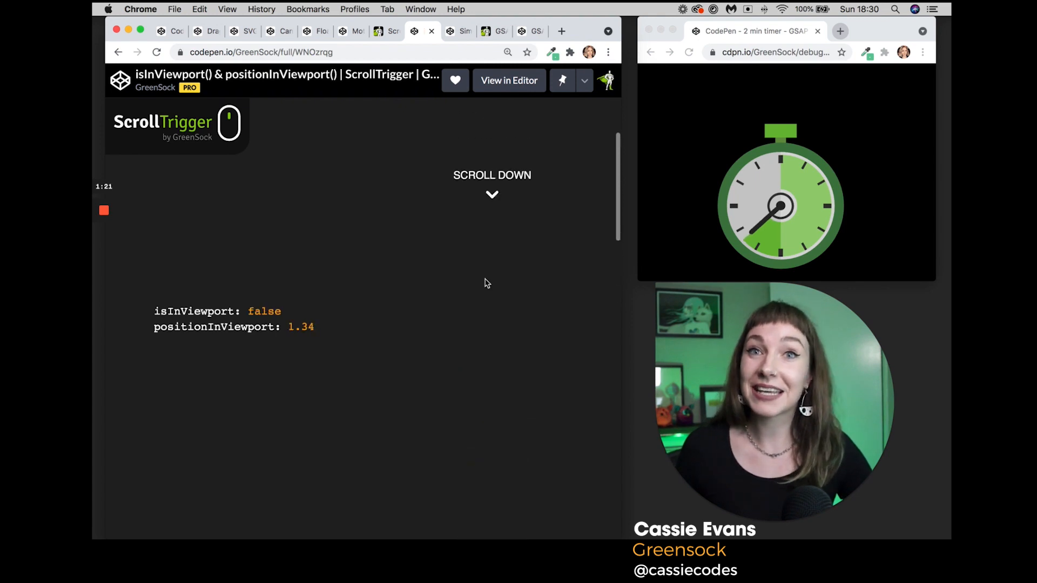
pyautogui.scroll(-3)
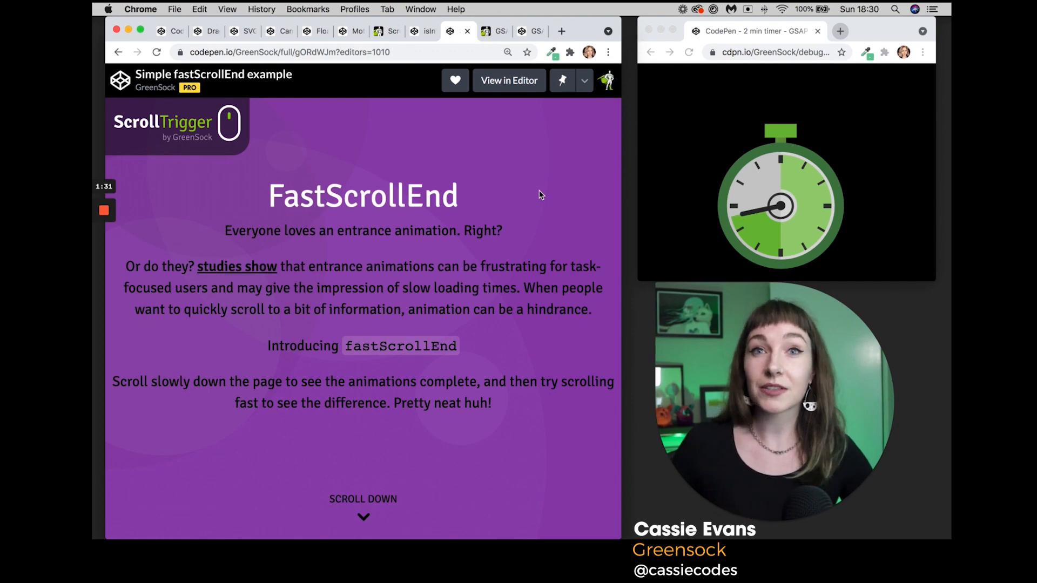
pyautogui.scroll(-3)
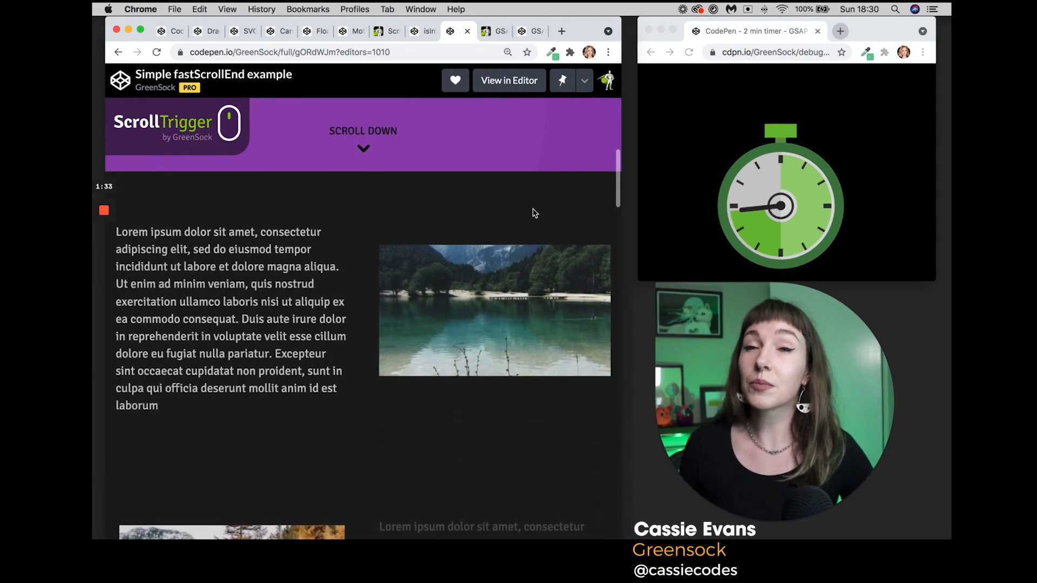
pyautogui.scroll(-3)
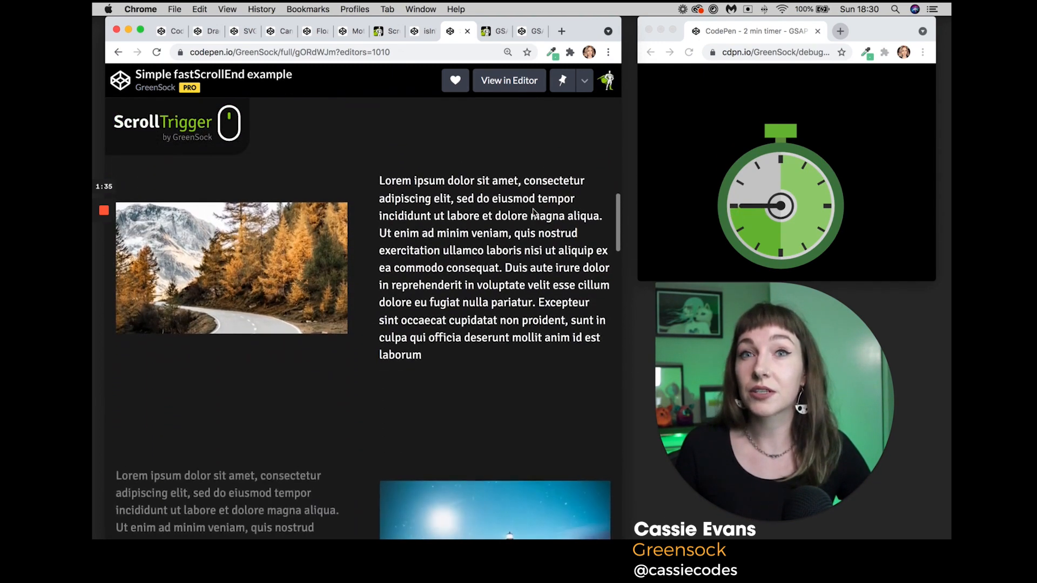
pyautogui.scroll(-3)
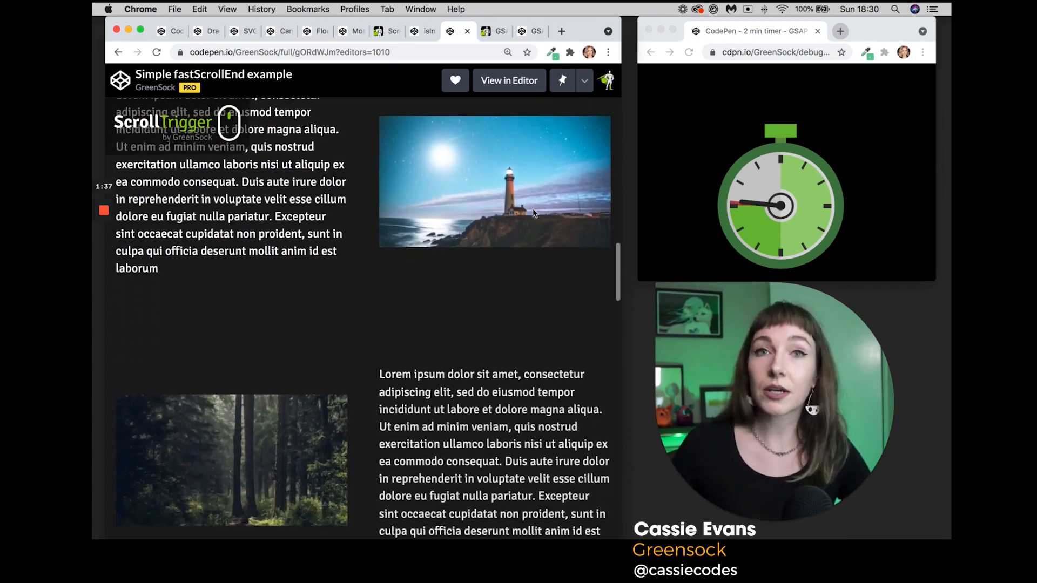
pyautogui.scroll(-3)
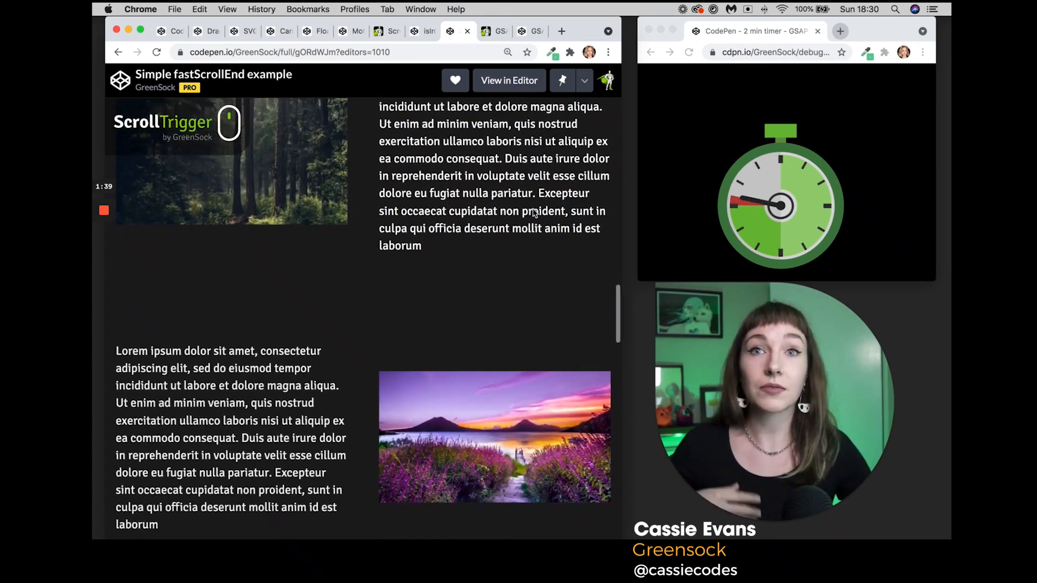
pyautogui.scroll(-3)
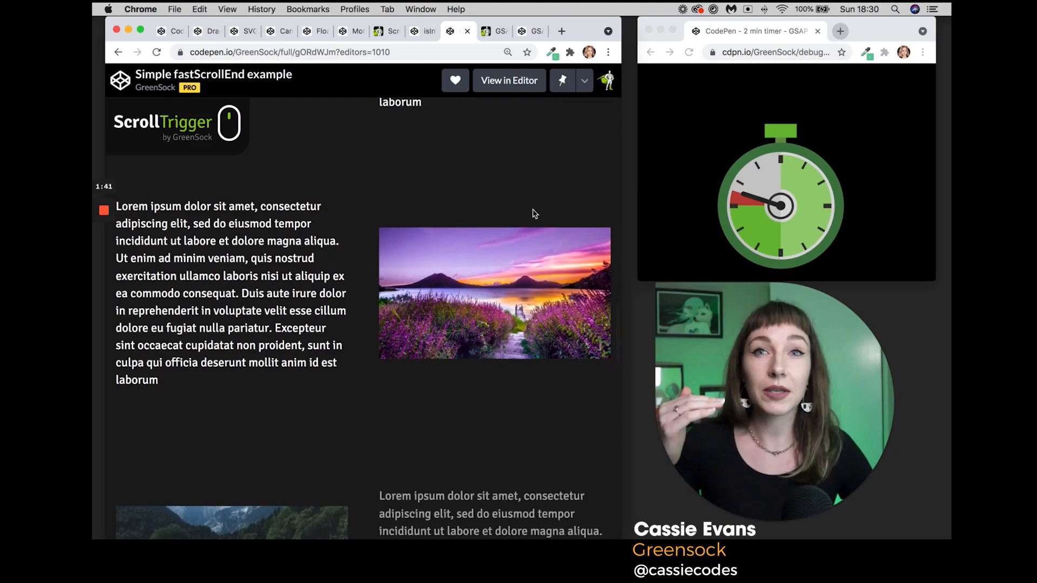
pyautogui.scroll(-3)
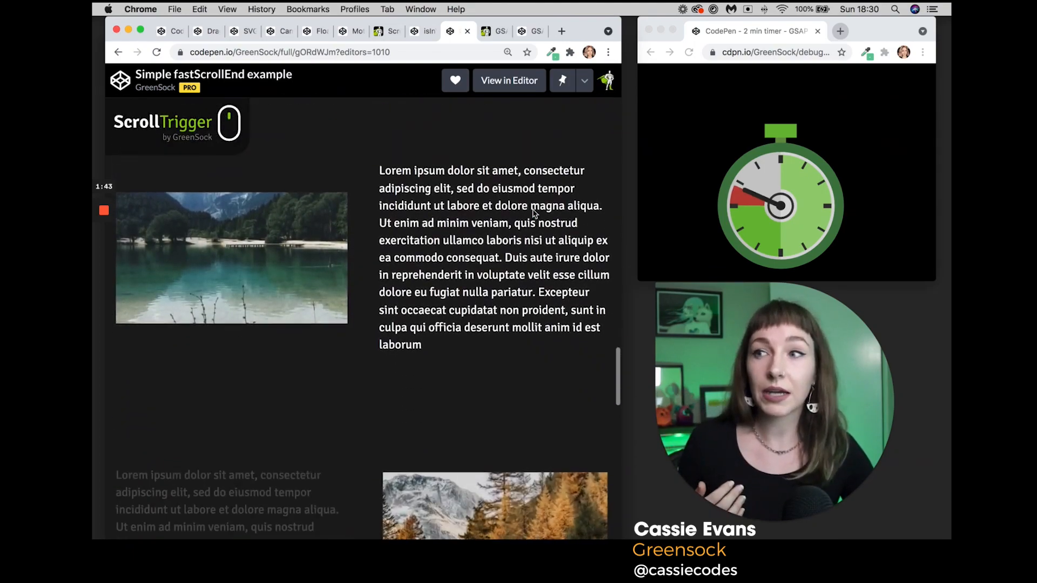
pyautogui.scroll(-3)
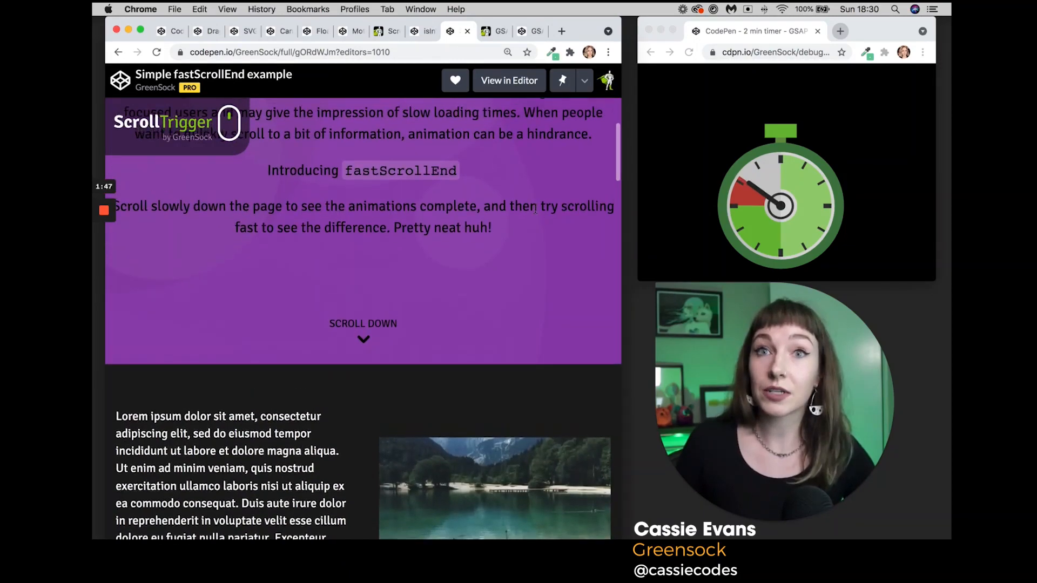
pyautogui.scroll(-3)
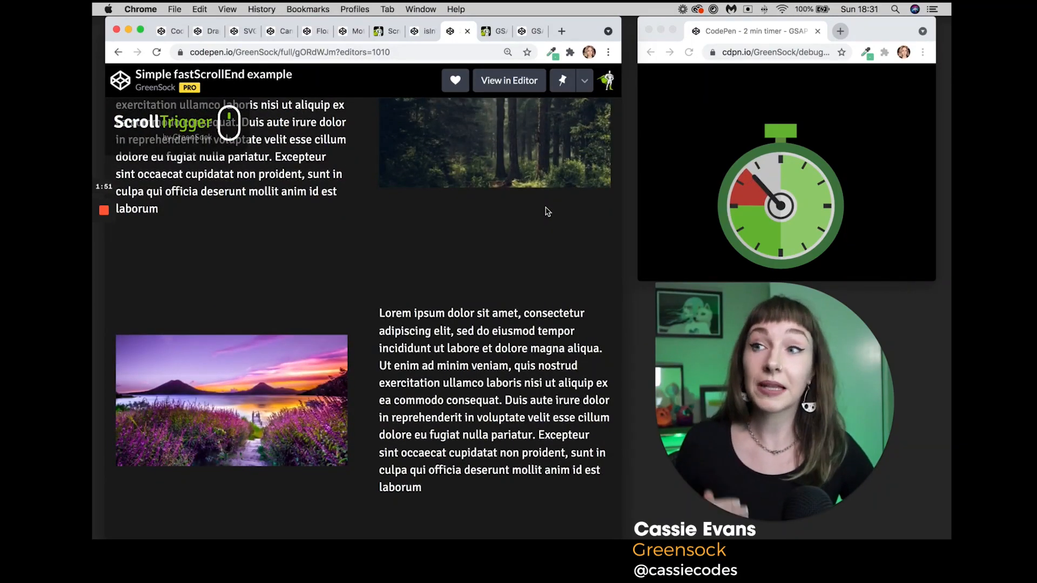
pyautogui.scroll(-3)
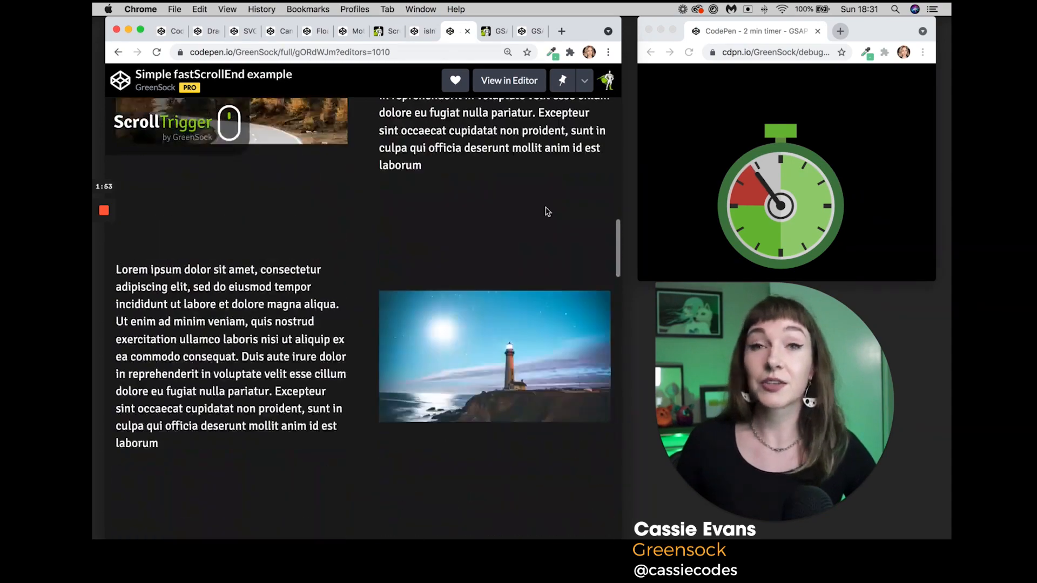
pyautogui.scroll(-3)
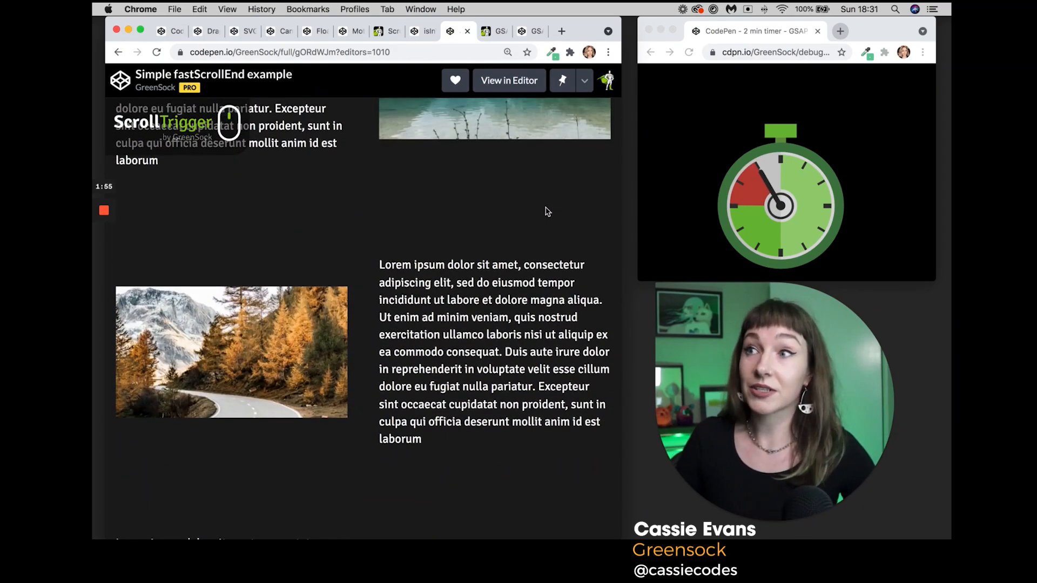
pyautogui.moveTo(496, 32)
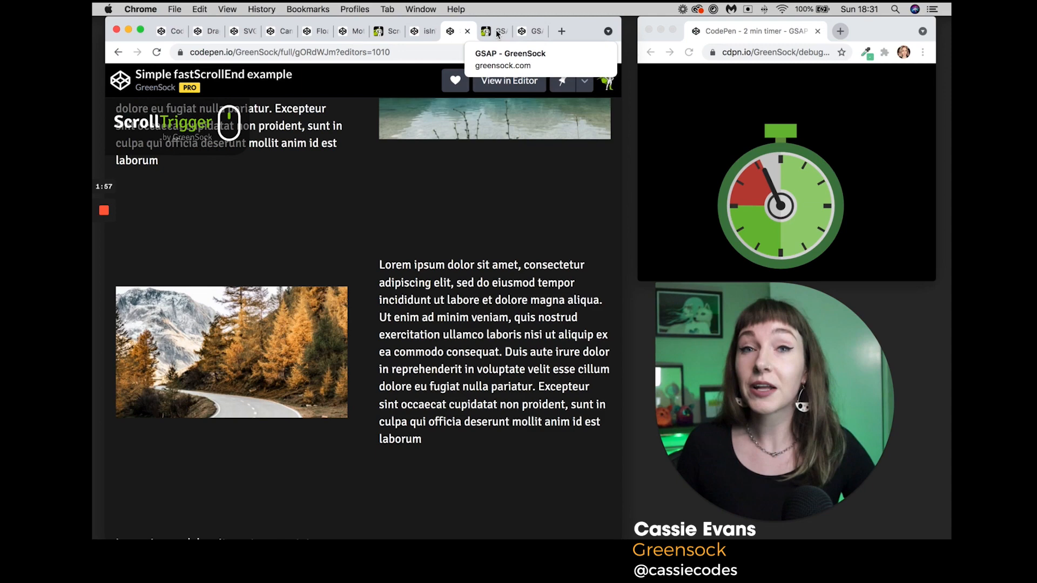
pyautogui.click(487, 30)
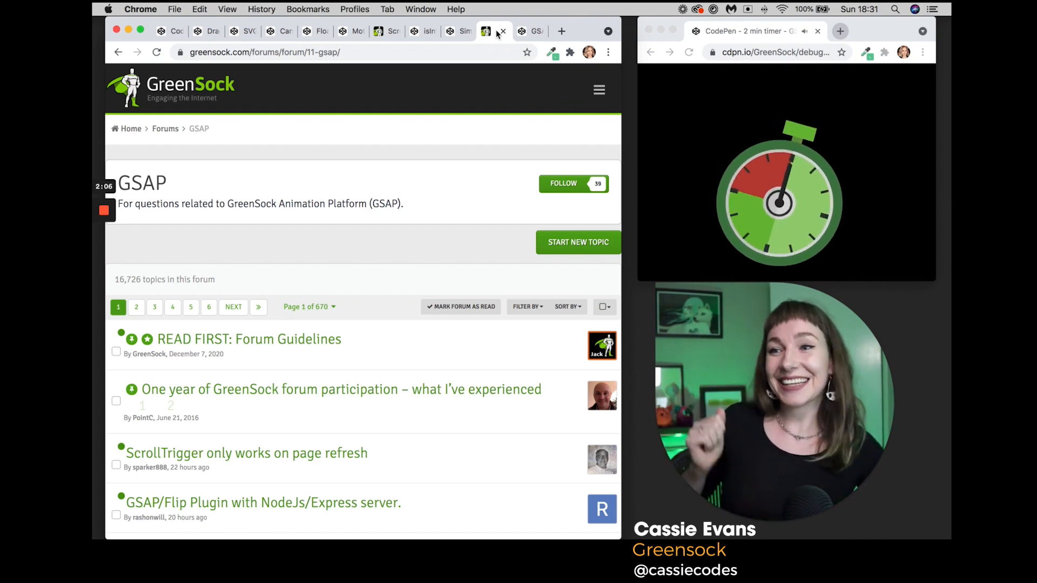
# - Switch from the GreenSock forums to the GSAP3 Party pen with floating balloons
pyautogui.click(522, 31)
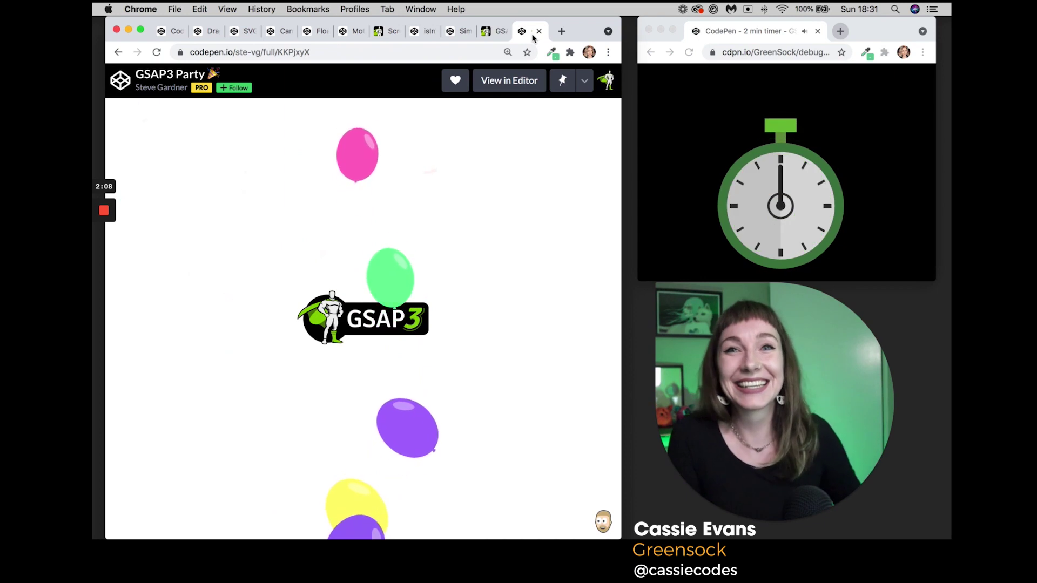